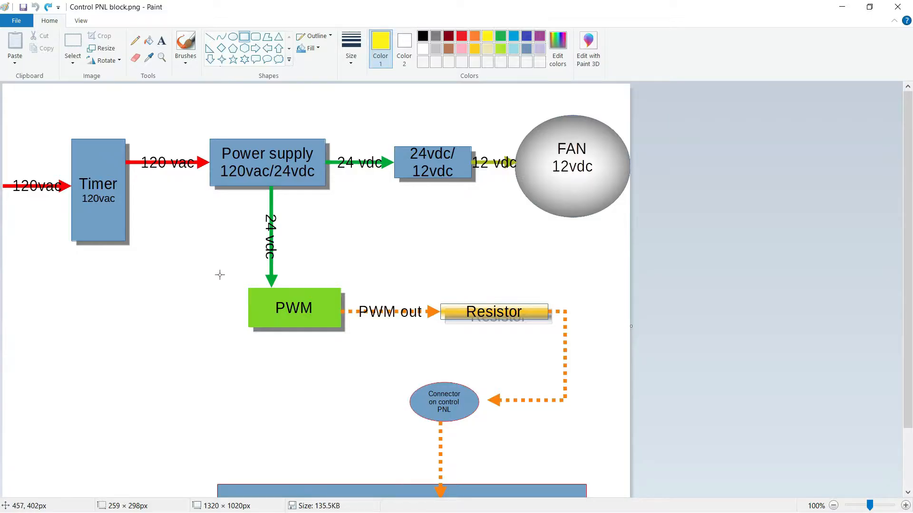
mouse_move(8, 166)
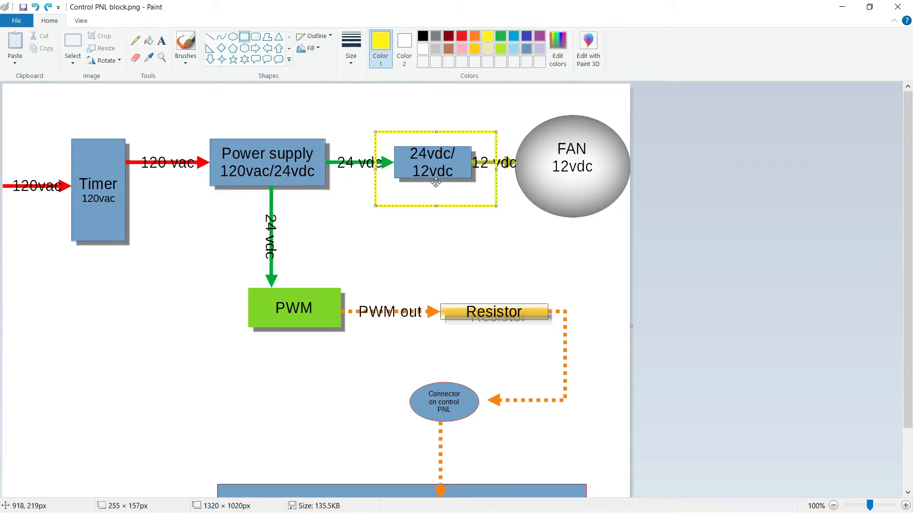
mouse_move(440, 178)
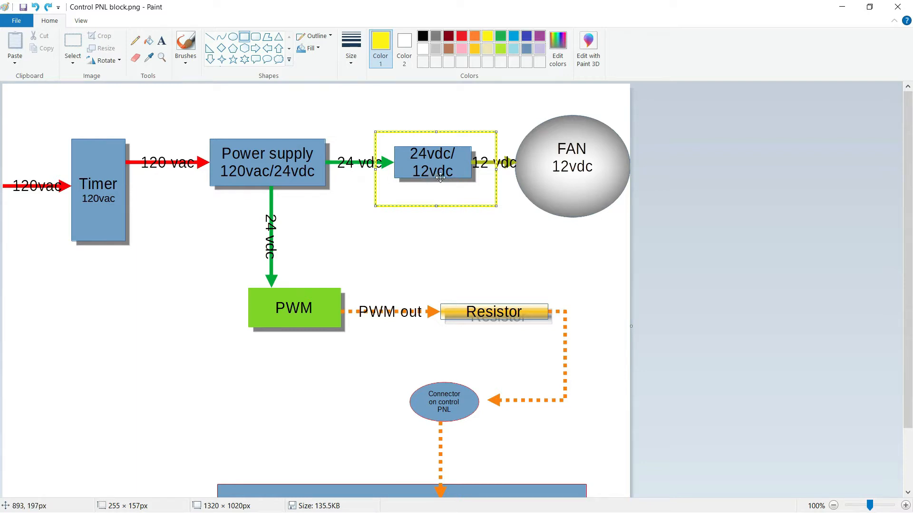
left_click(509, 105)
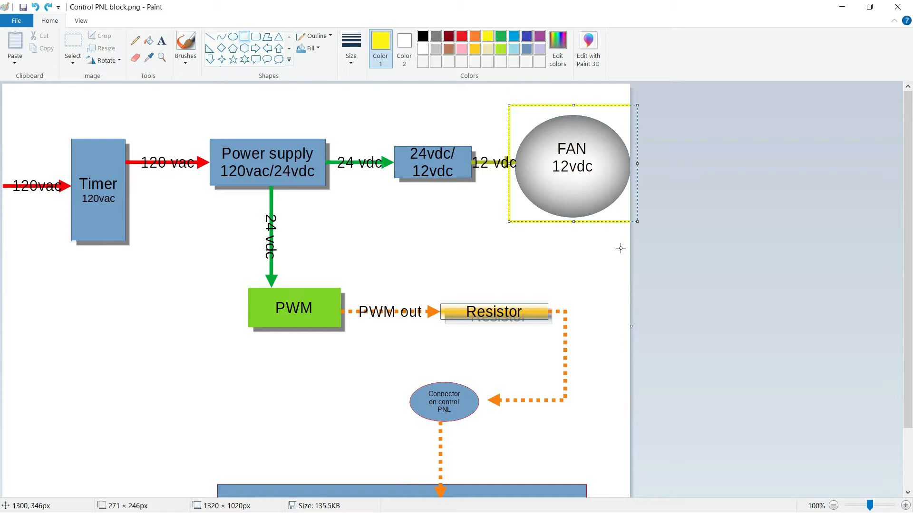
mouse_move(613, 247)
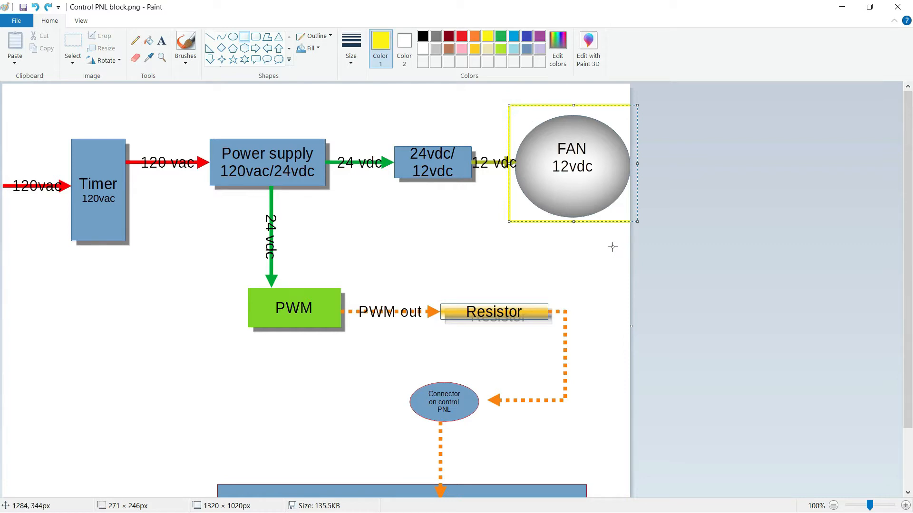
mouse_move(466, 186)
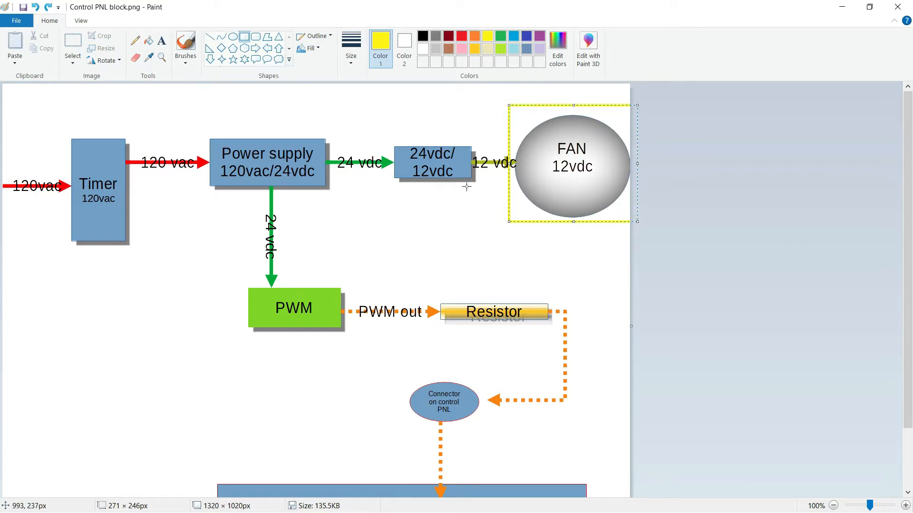
mouse_move(433, 161)
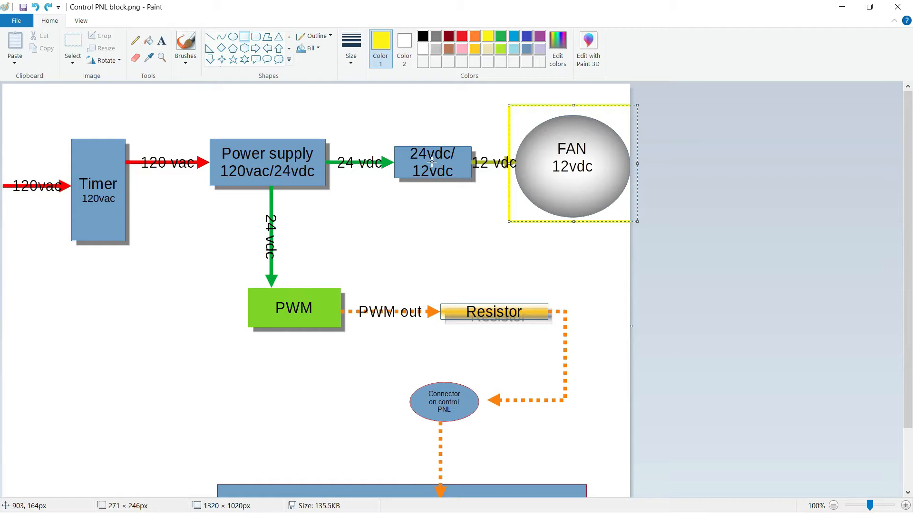
mouse_move(448, 235)
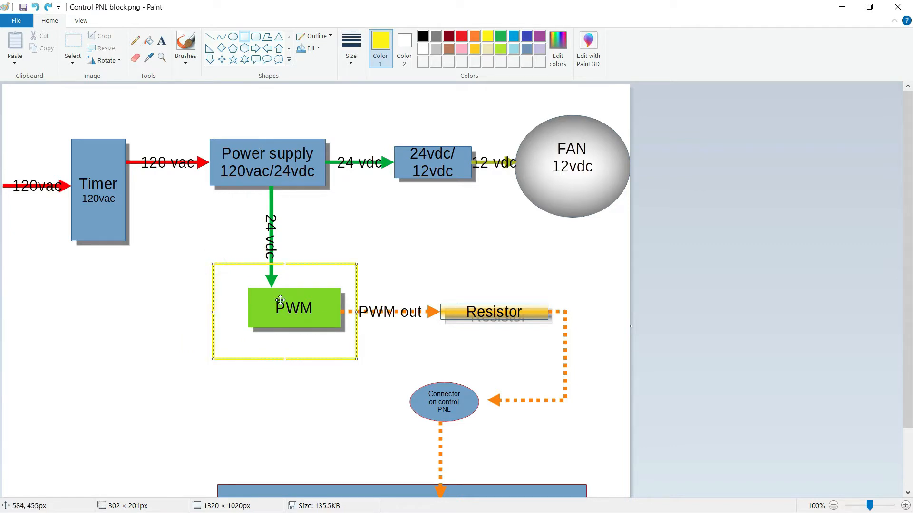
mouse_move(280, 307)
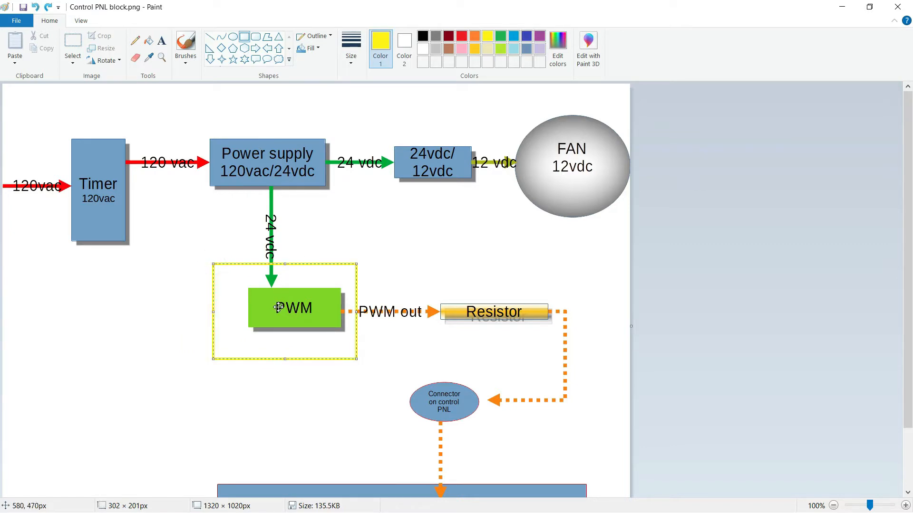
scroll("down", 3)
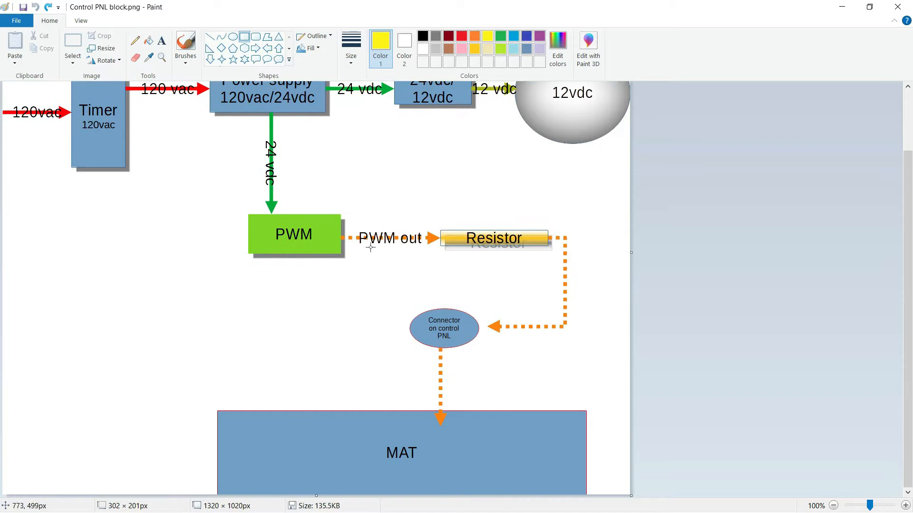
mouse_move(530, 323)
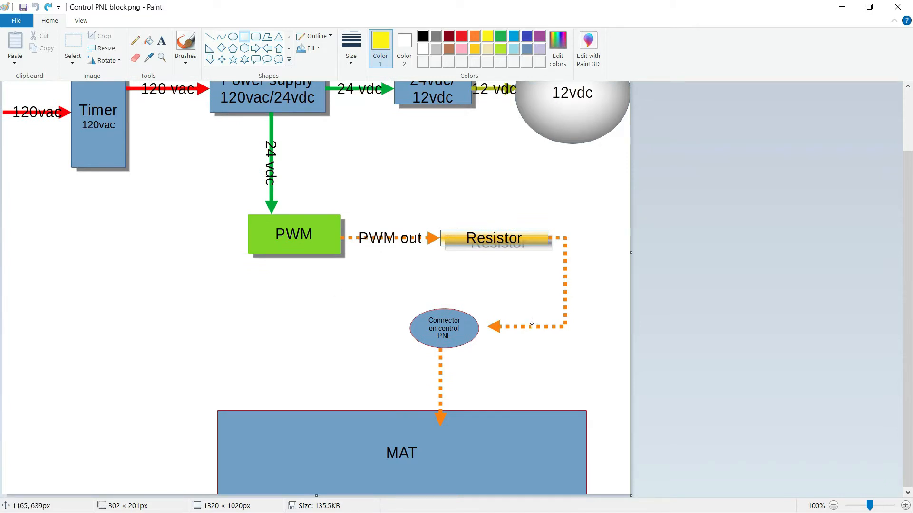
mouse_move(430, 331)
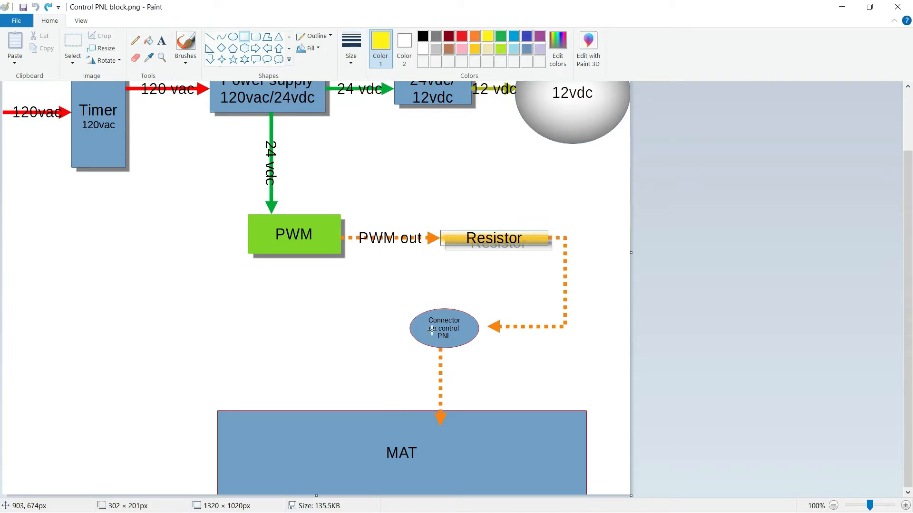
mouse_move(430, 332)
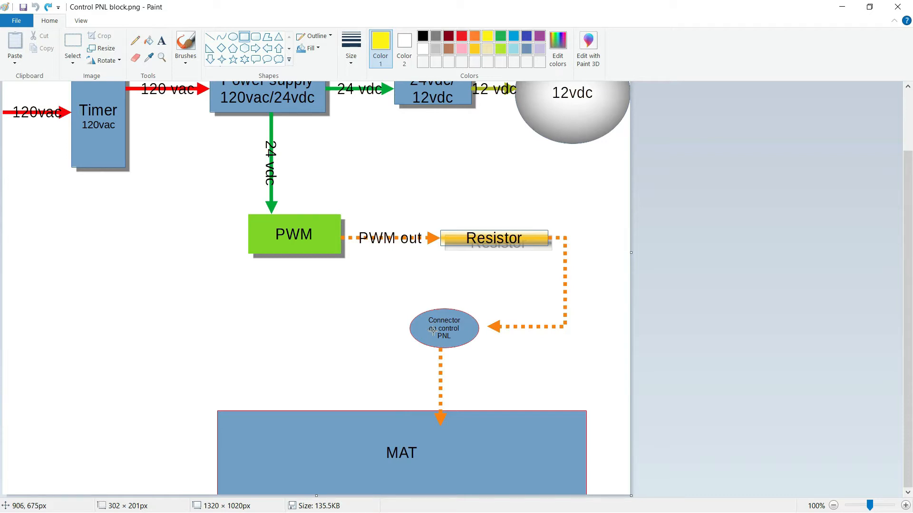
mouse_move(437, 383)
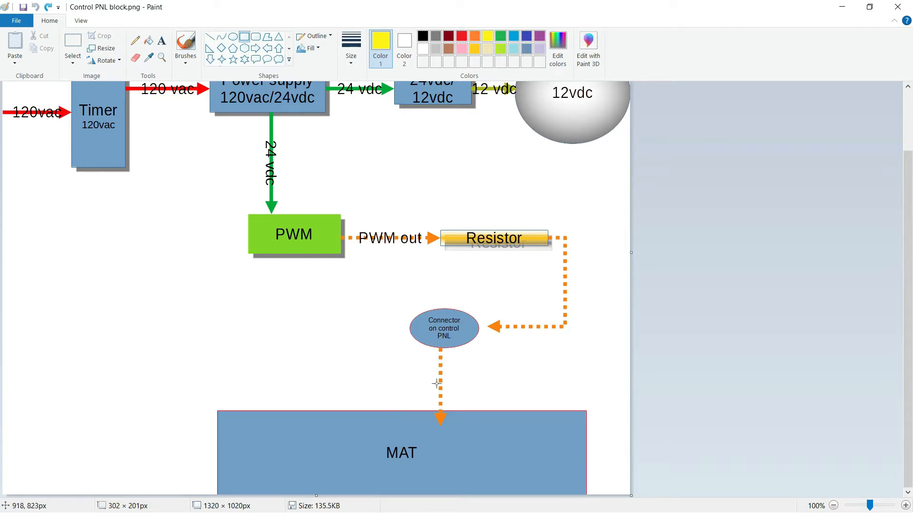
mouse_move(432, 341)
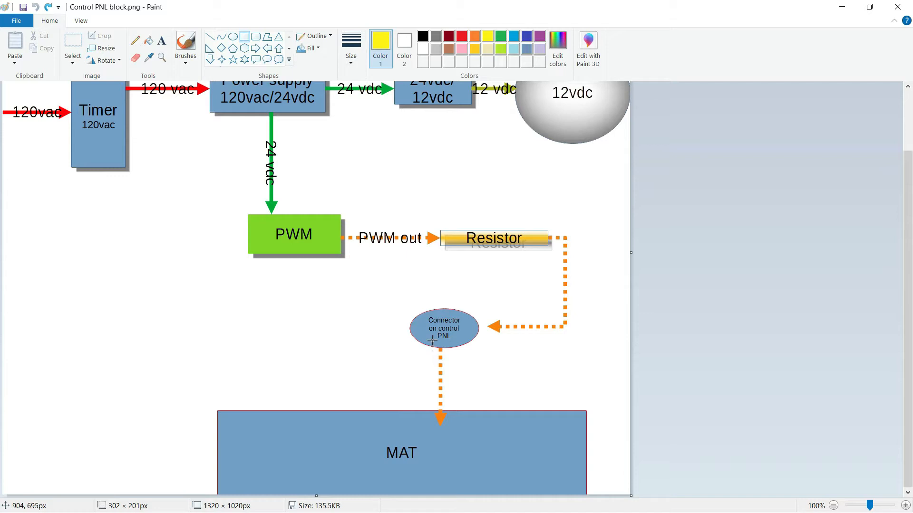
mouse_move(437, 343)
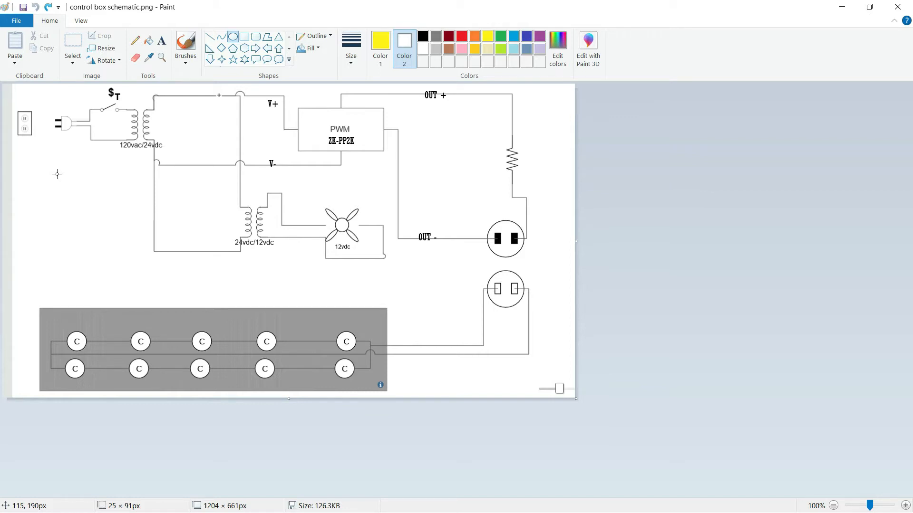
mouse_move(59, 174)
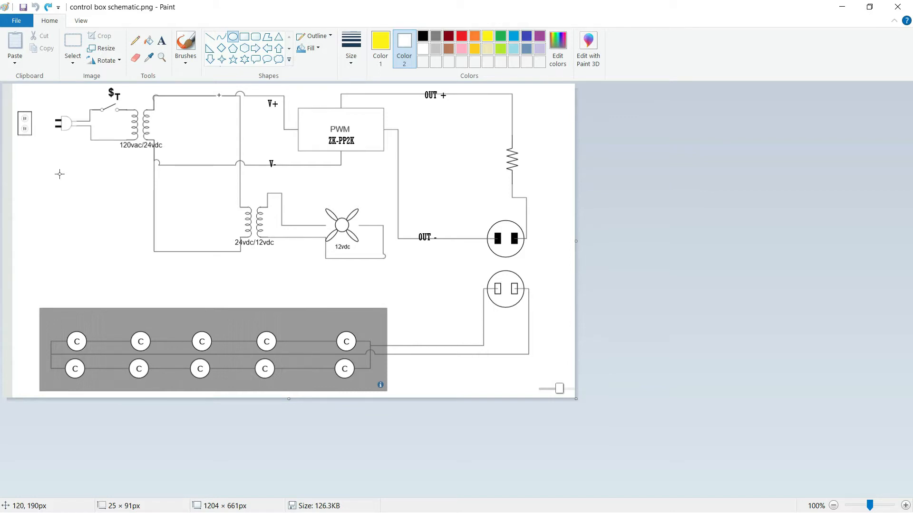
mouse_move(64, 165)
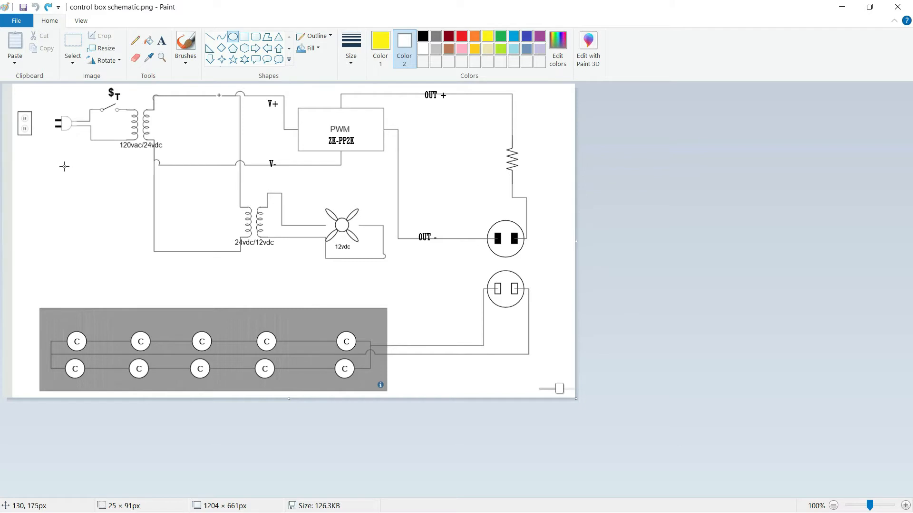
mouse_move(77, 152)
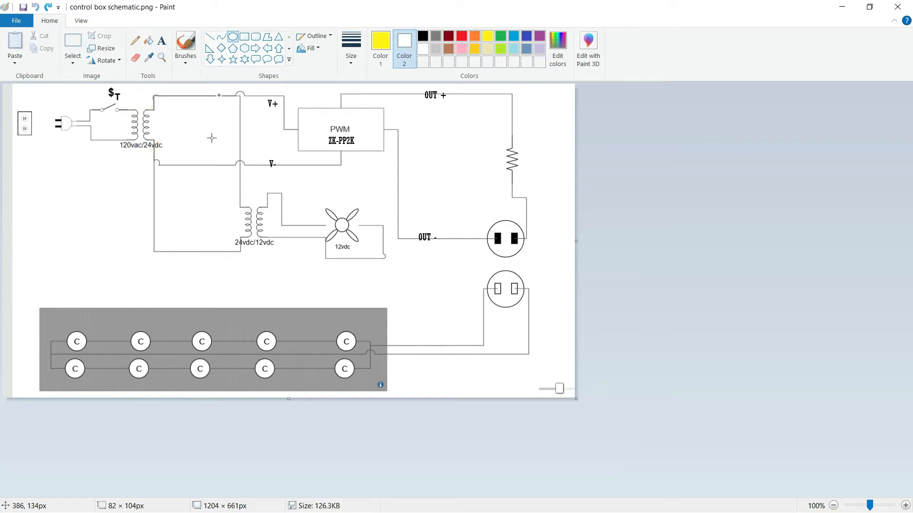
mouse_move(241, 103)
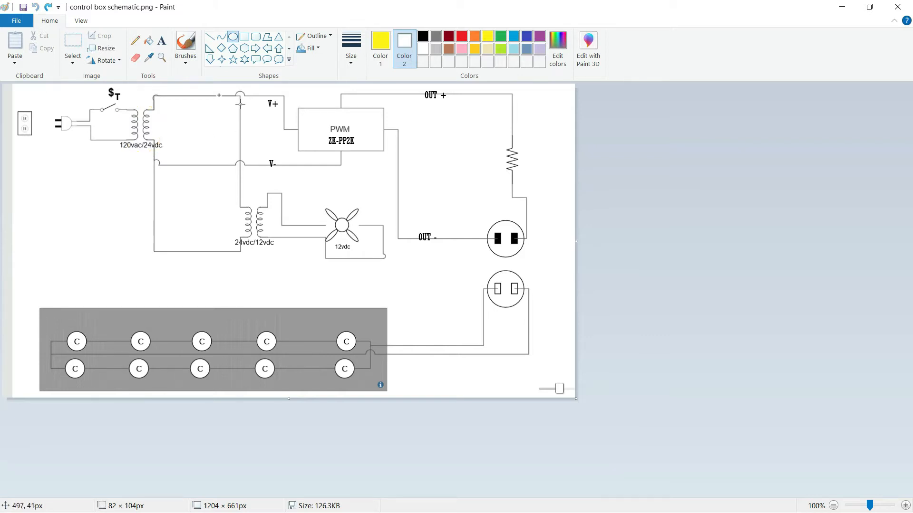
mouse_move(266, 106)
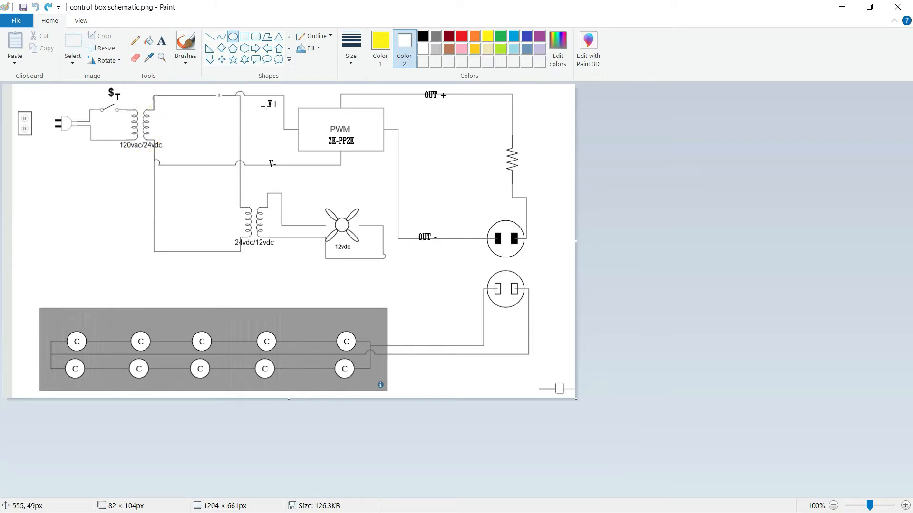
mouse_move(307, 166)
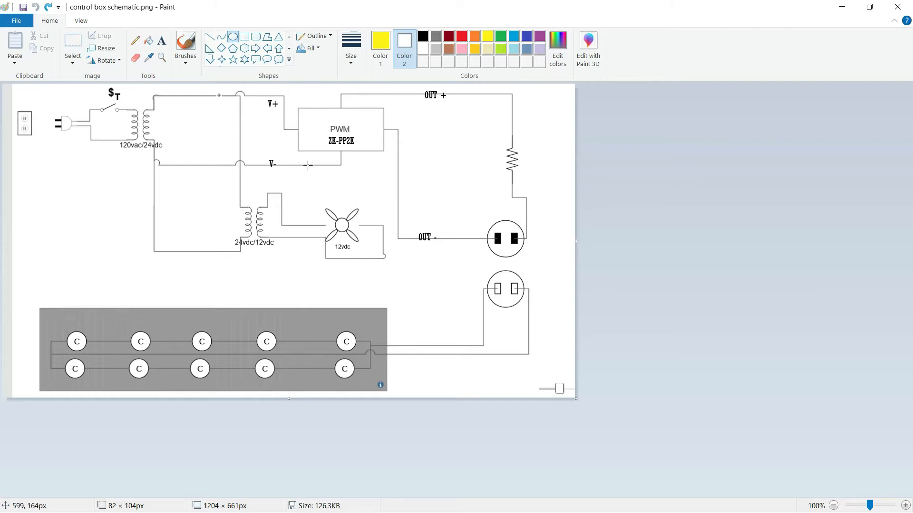
mouse_move(412, 95)
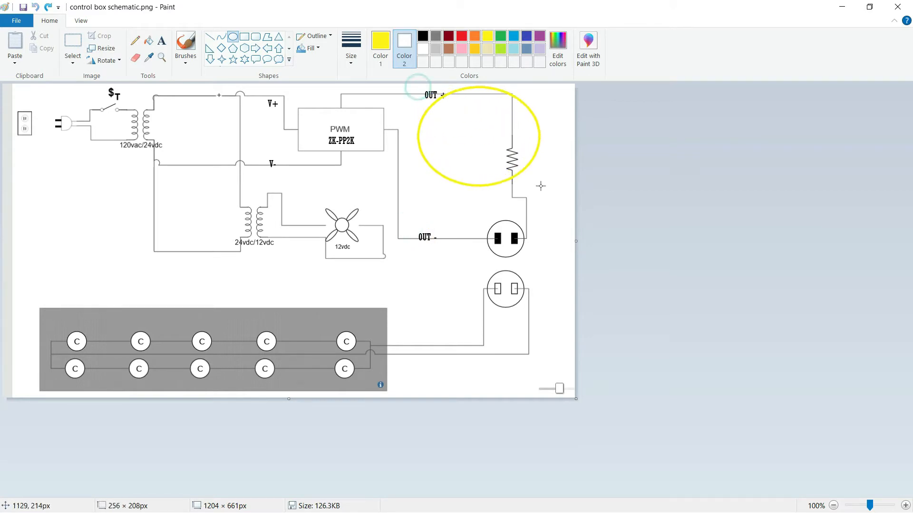
key("ctrl+z")
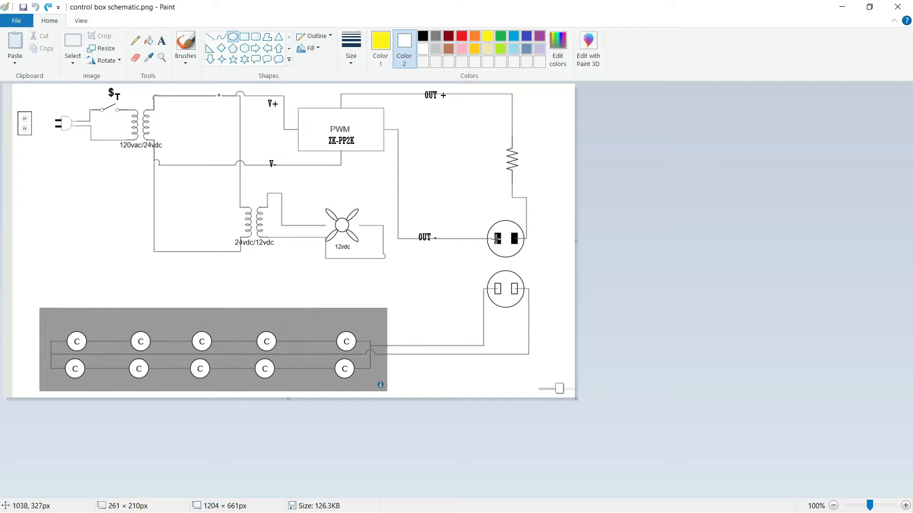
mouse_move(128, 118)
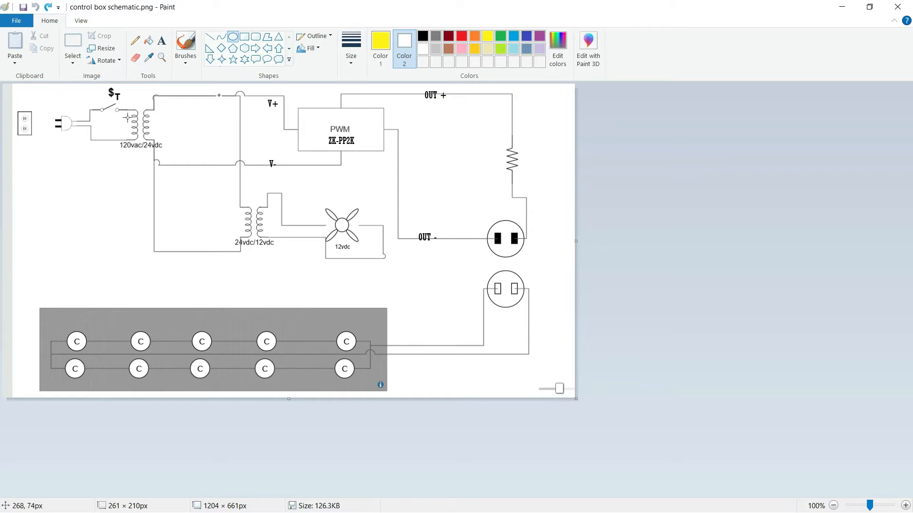
mouse_move(209, 112)
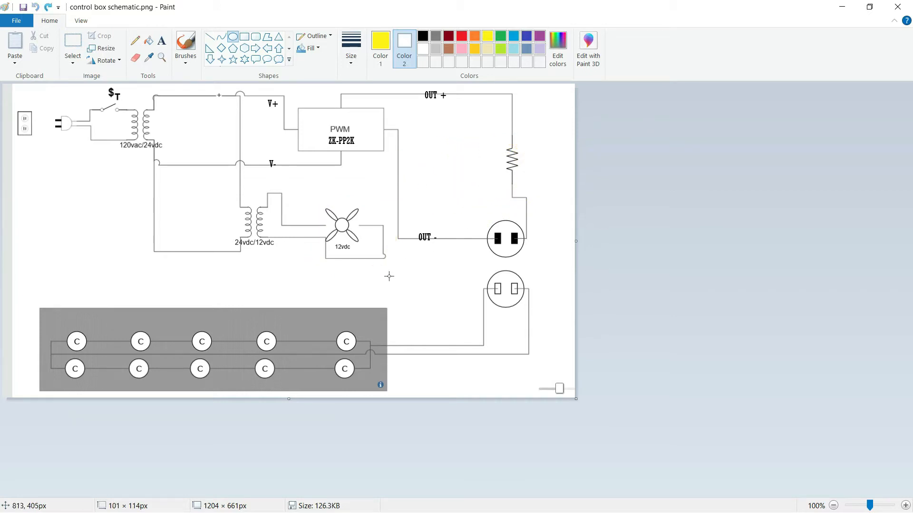
mouse_move(437, 340)
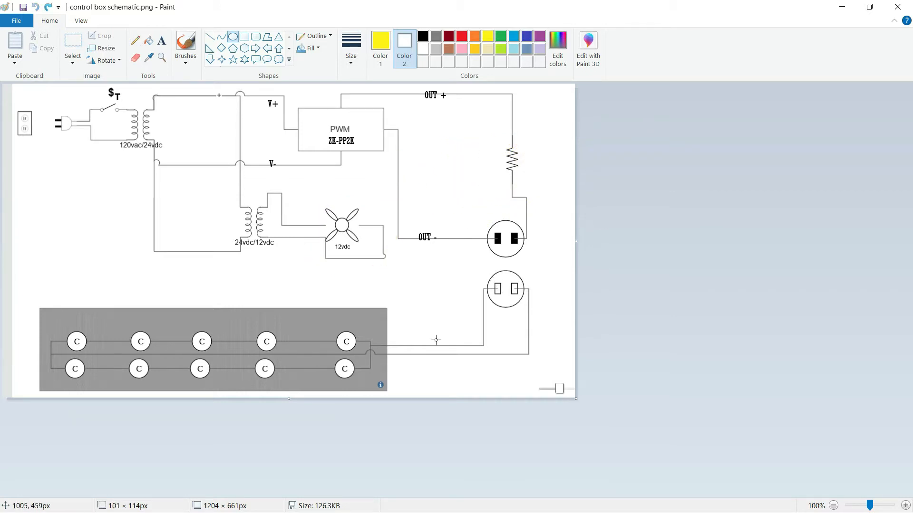
mouse_move(509, 305)
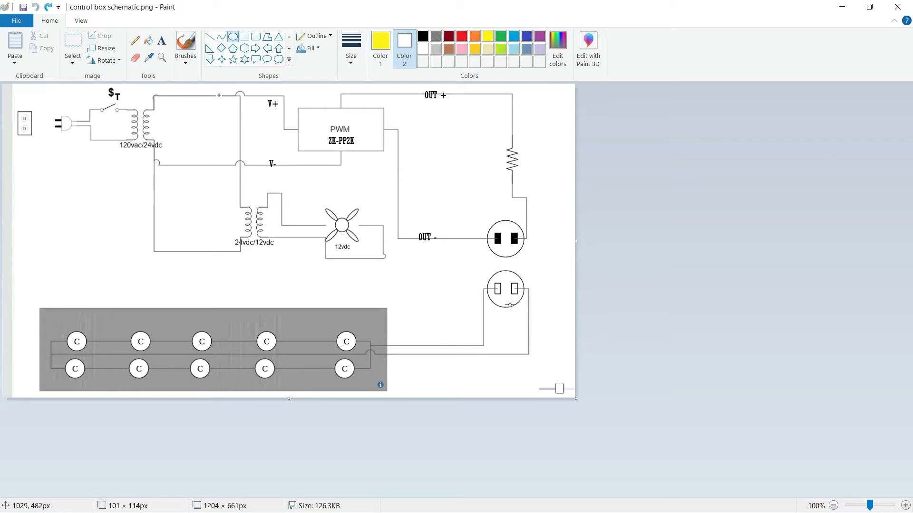
mouse_move(497, 239)
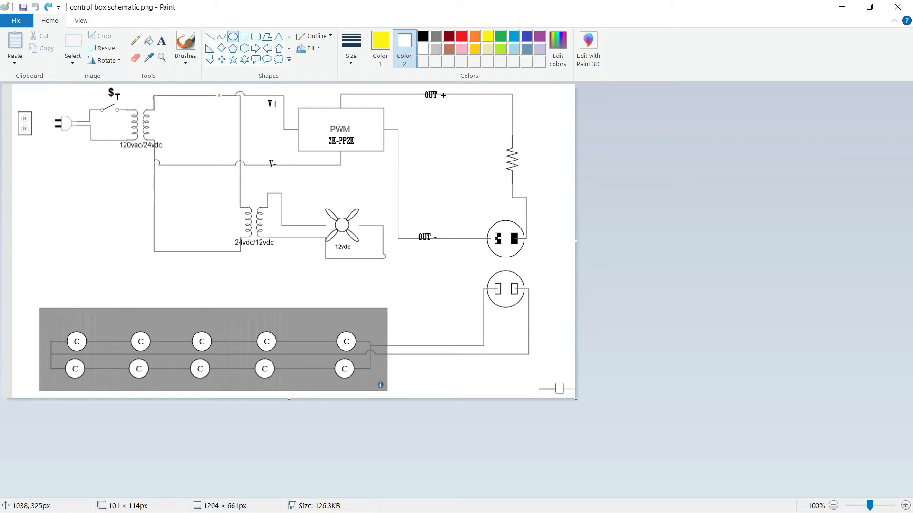
mouse_move(516, 299)
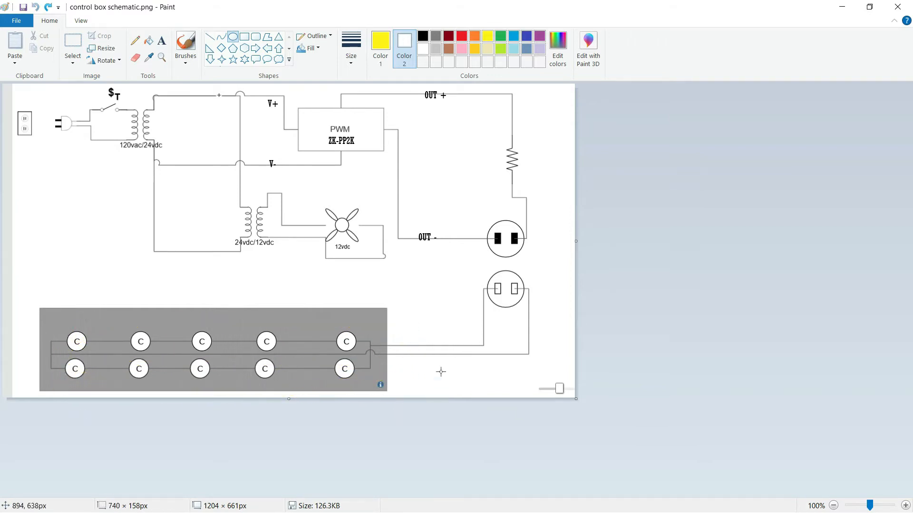
mouse_move(561, 387)
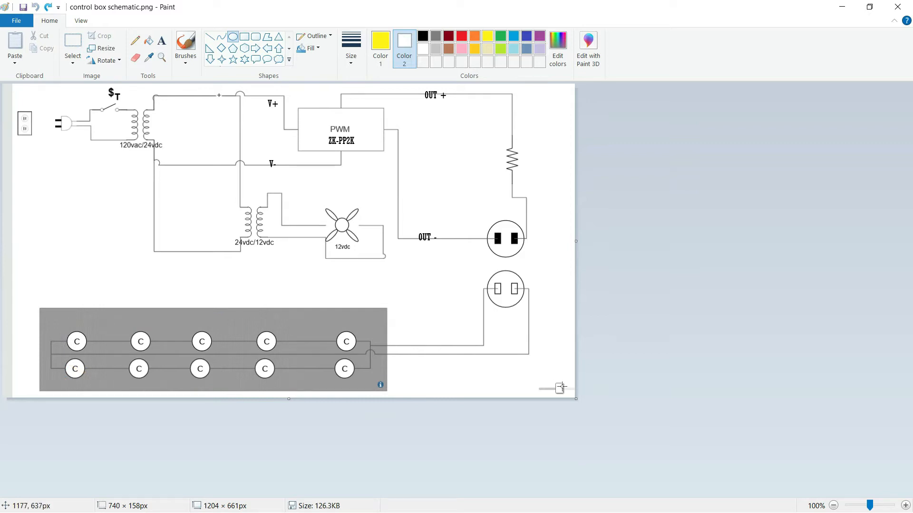
mouse_move(459, 269)
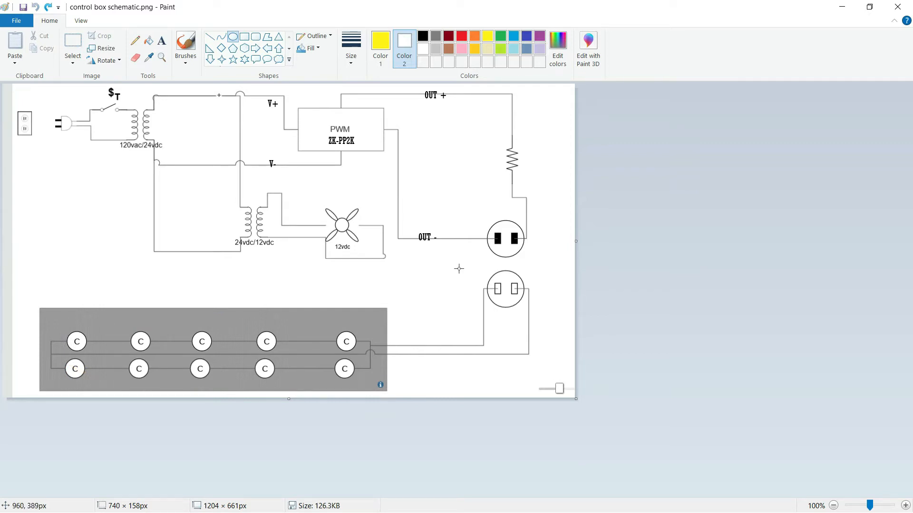
mouse_move(332, 274)
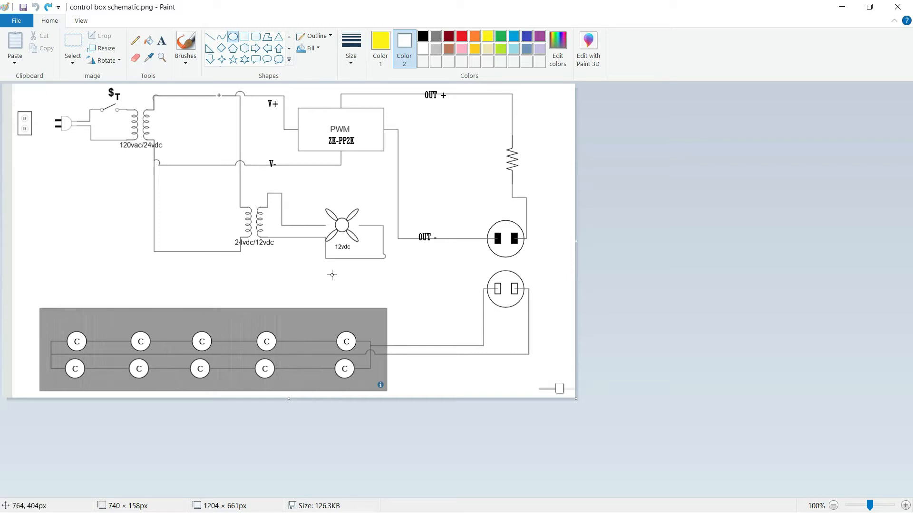